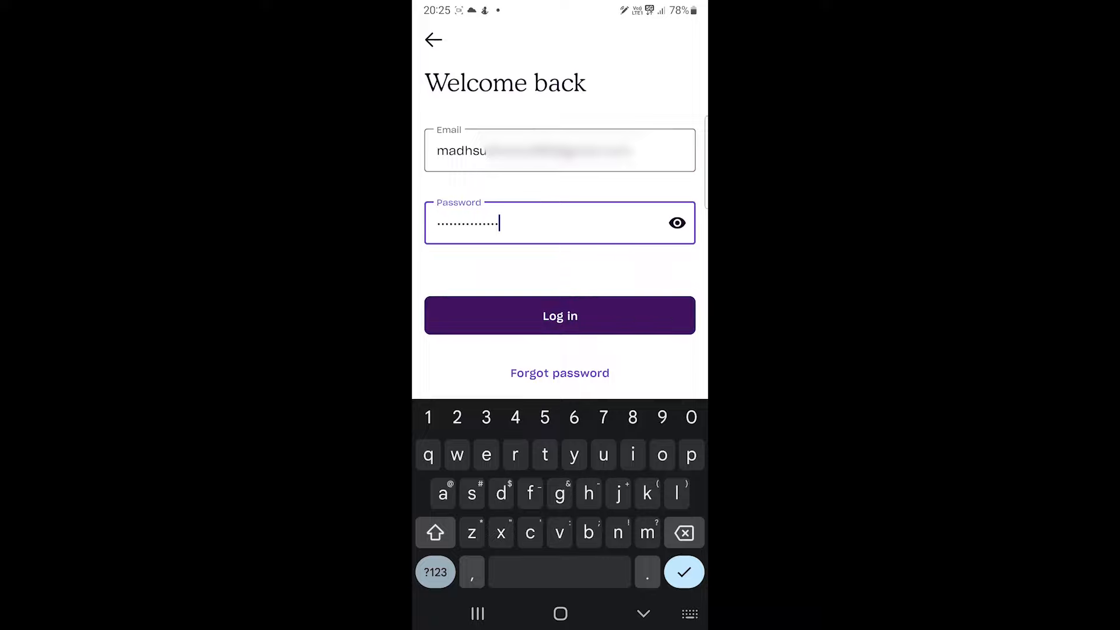
# Step: Log in with the saved credentials and skip the onboarding slides to reach Home
pyautogui.click(560, 315)
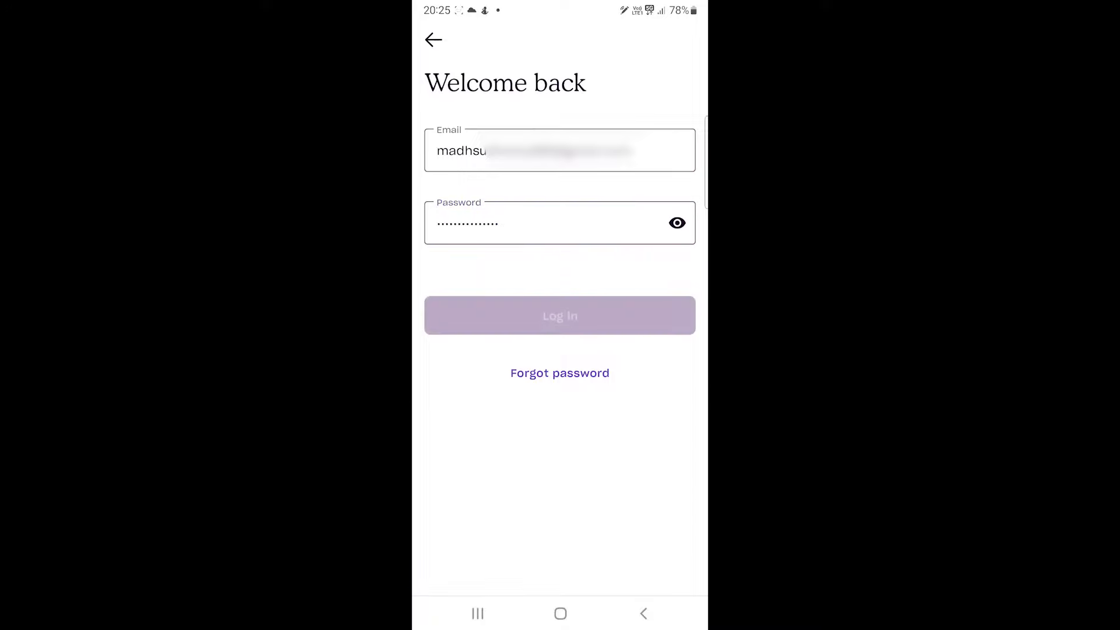
pyautogui.click(560, 315)
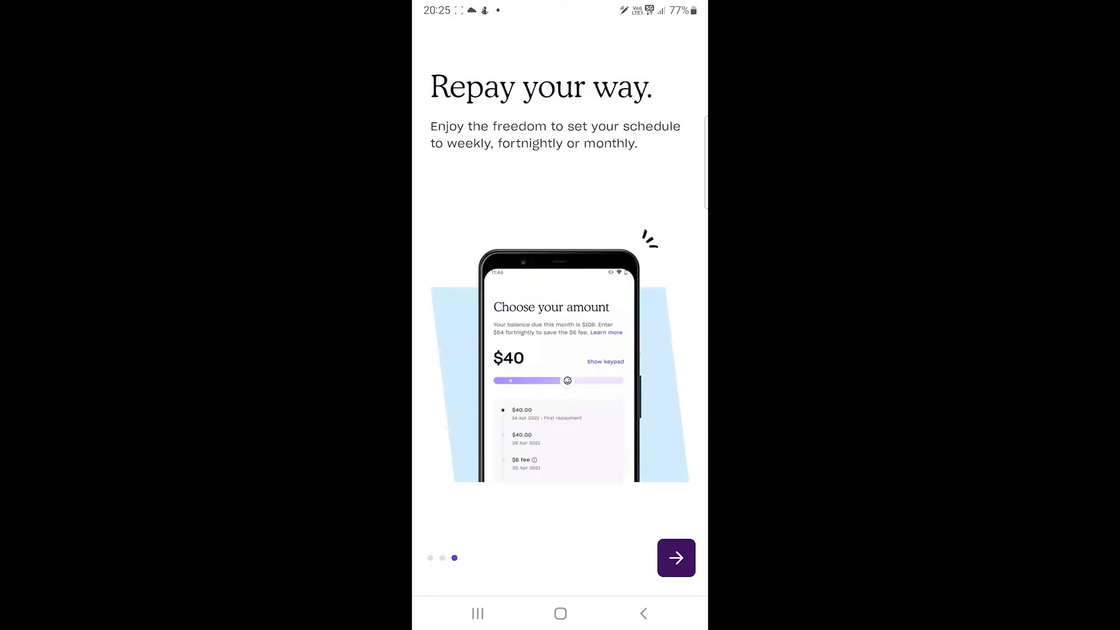
pyautogui.click(676, 558)
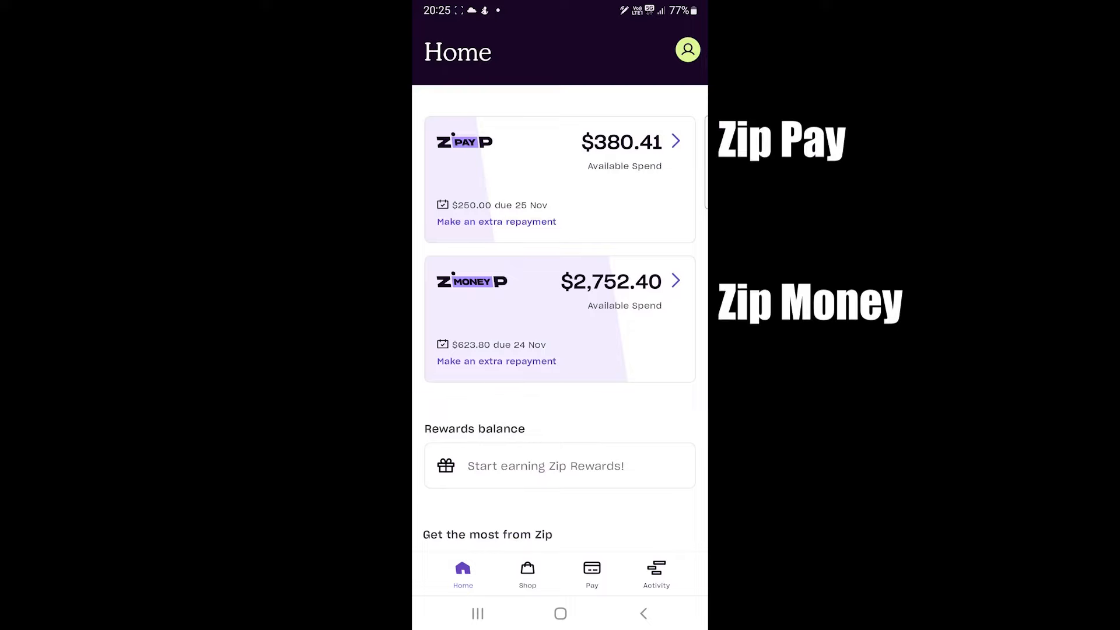
pyautogui.scroll(-3)
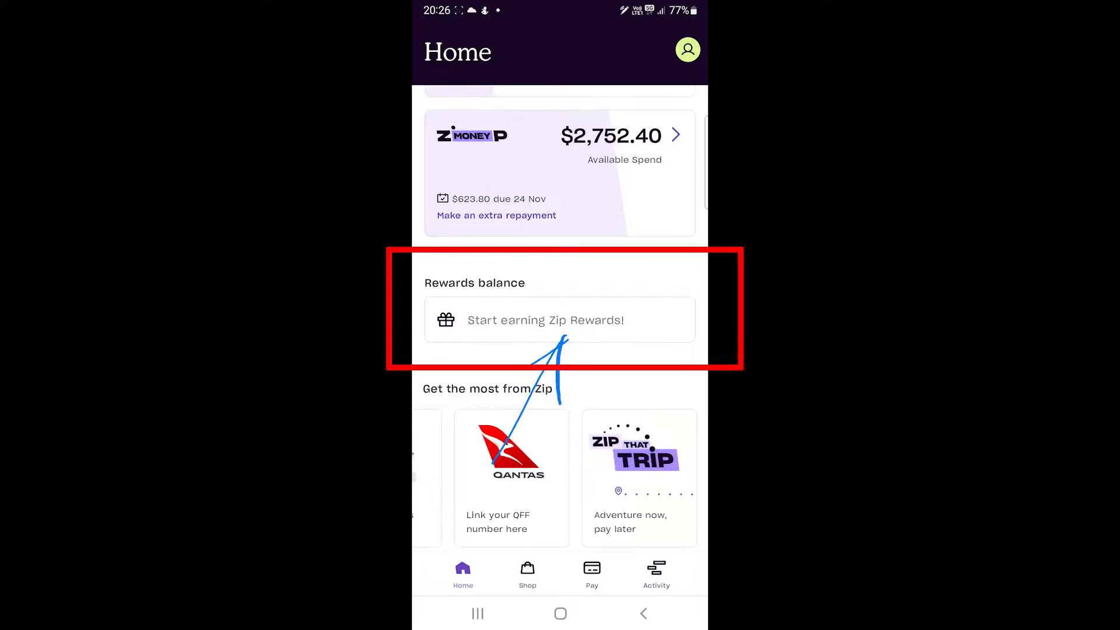
pyautogui.click(558, 319)
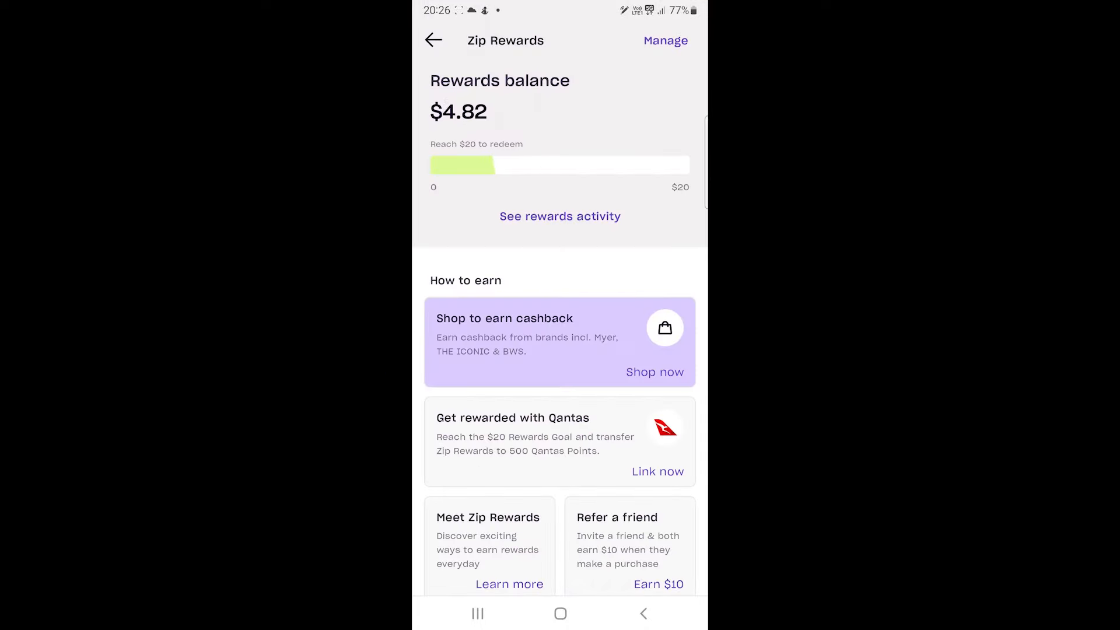
pyautogui.scroll(-3)
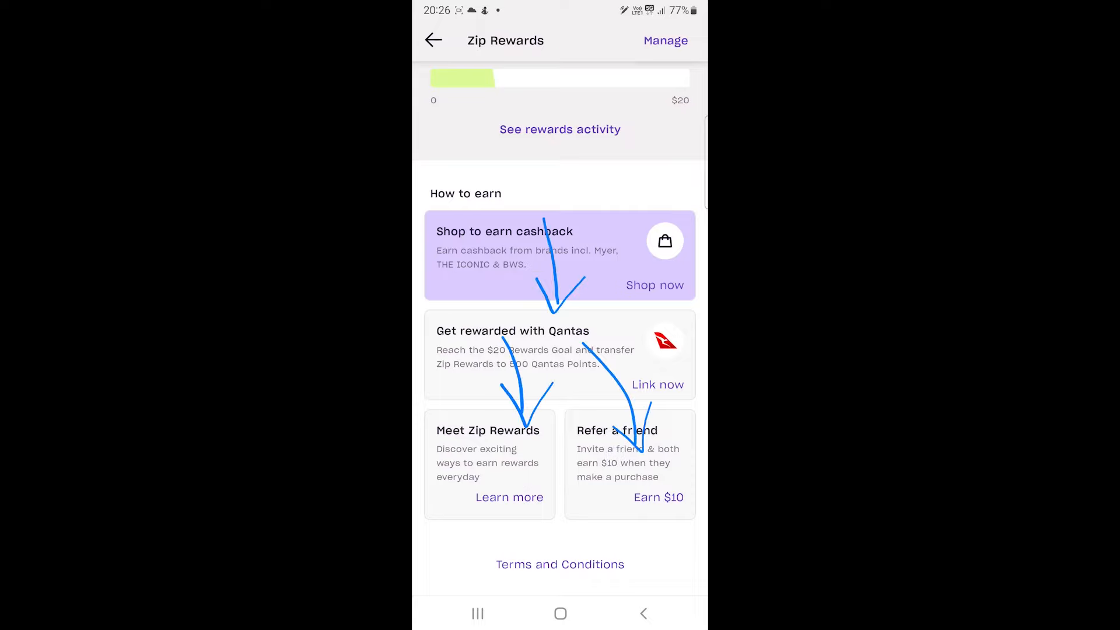
pyautogui.click(433, 39)
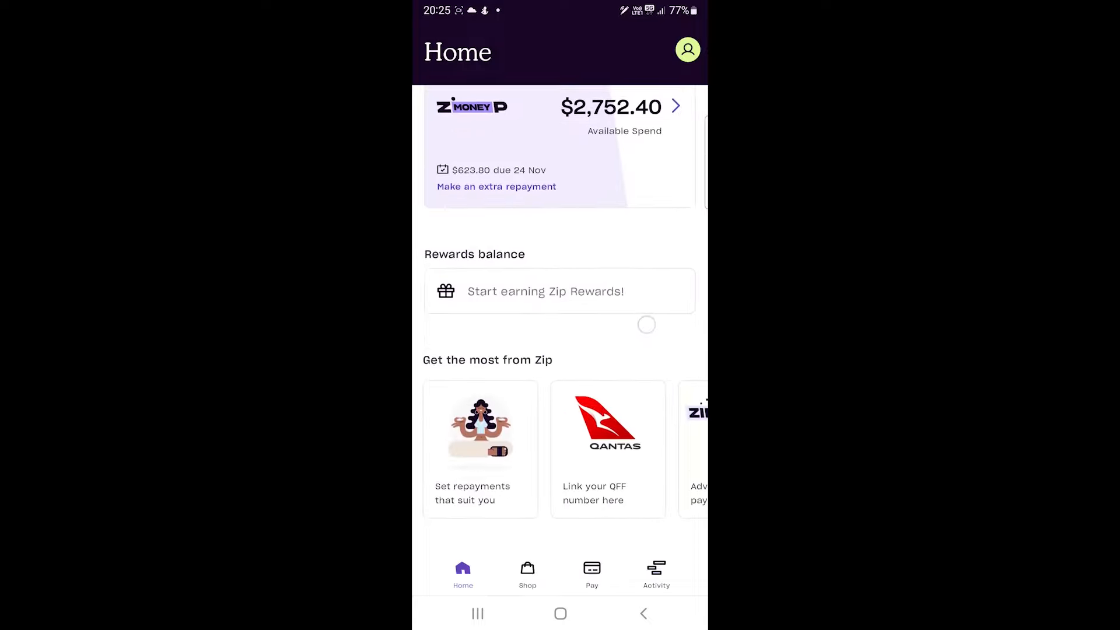
pyautogui.scroll(-3)
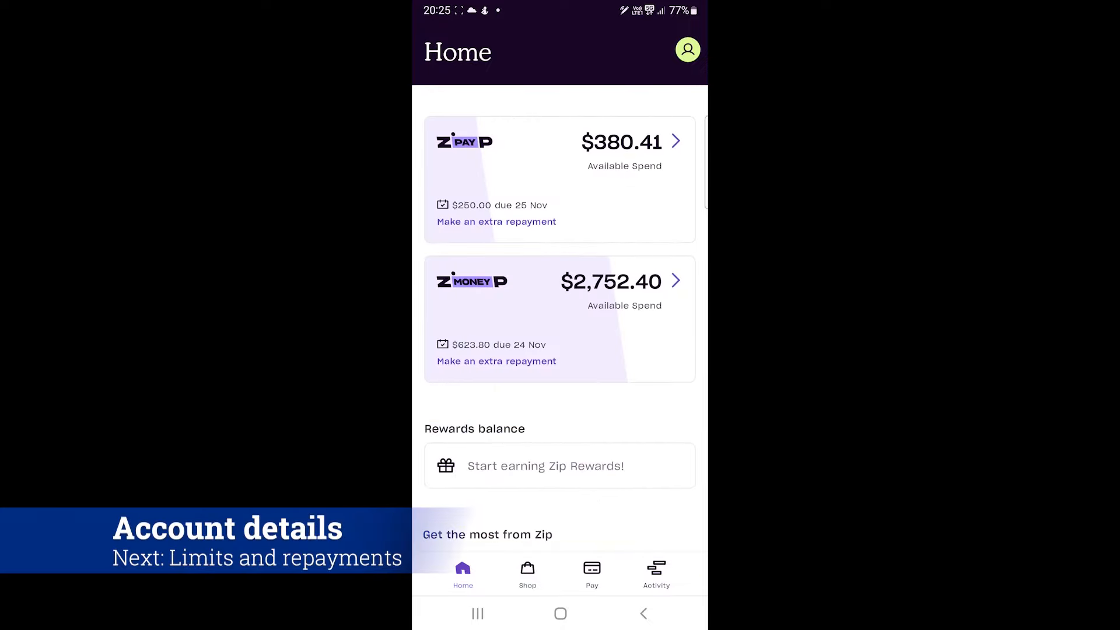
# Step: From the profile page, open the Zip Pay account showing $380.41 available and $250.00 due 25 November
pyautogui.click(688, 49)
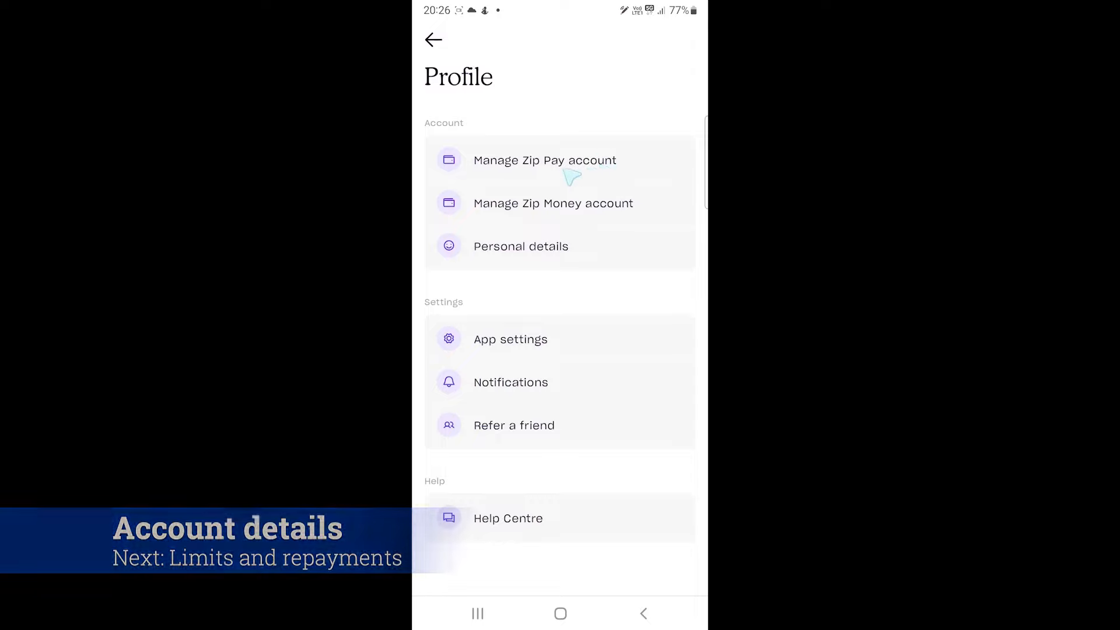
pyautogui.click(544, 160)
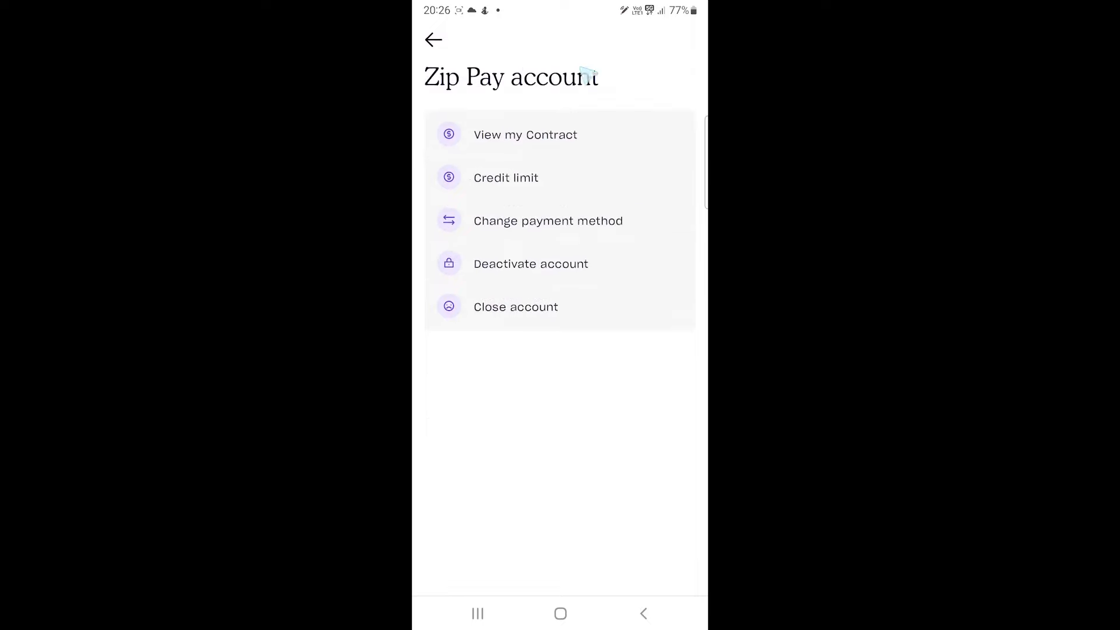
pyautogui.moveTo(596, 100); pyautogui.dragTo(628, 320)
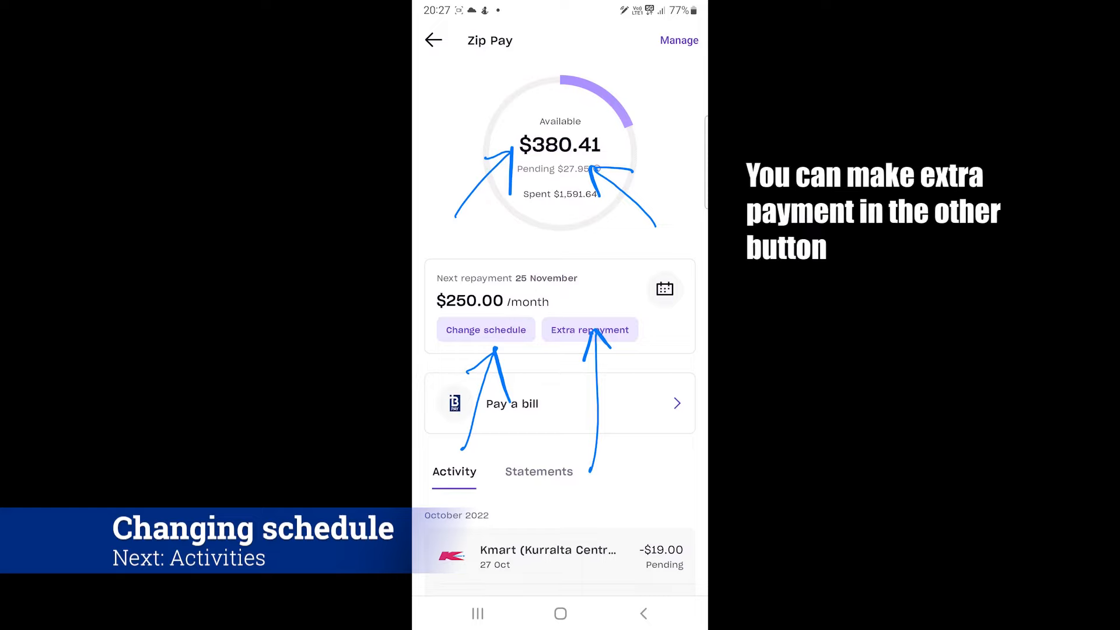
pyautogui.click(485, 329)
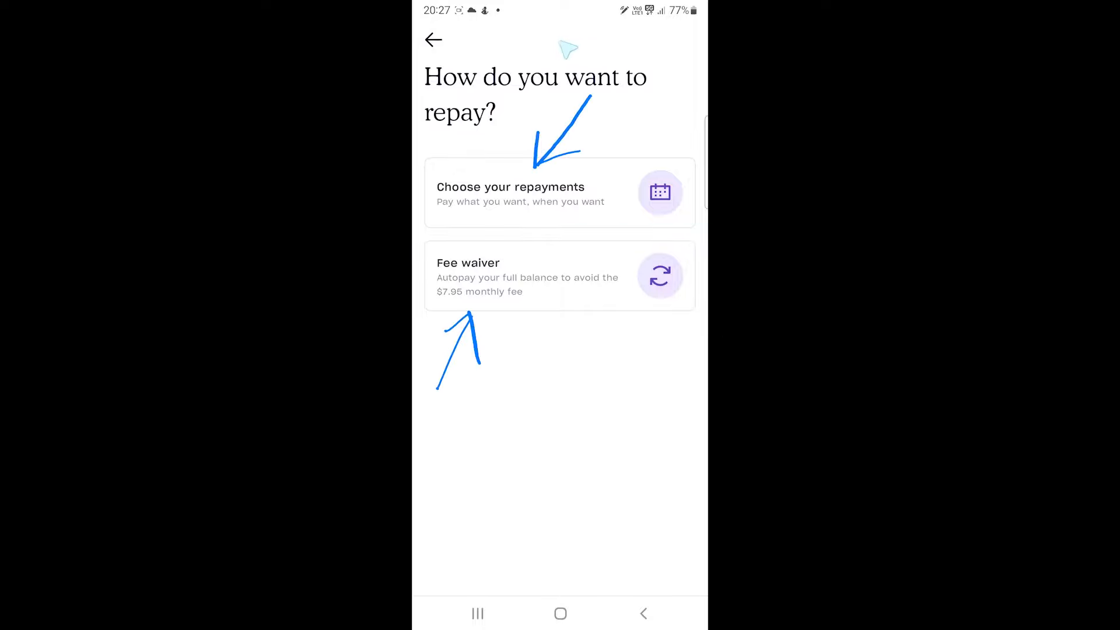
pyautogui.click(558, 193)
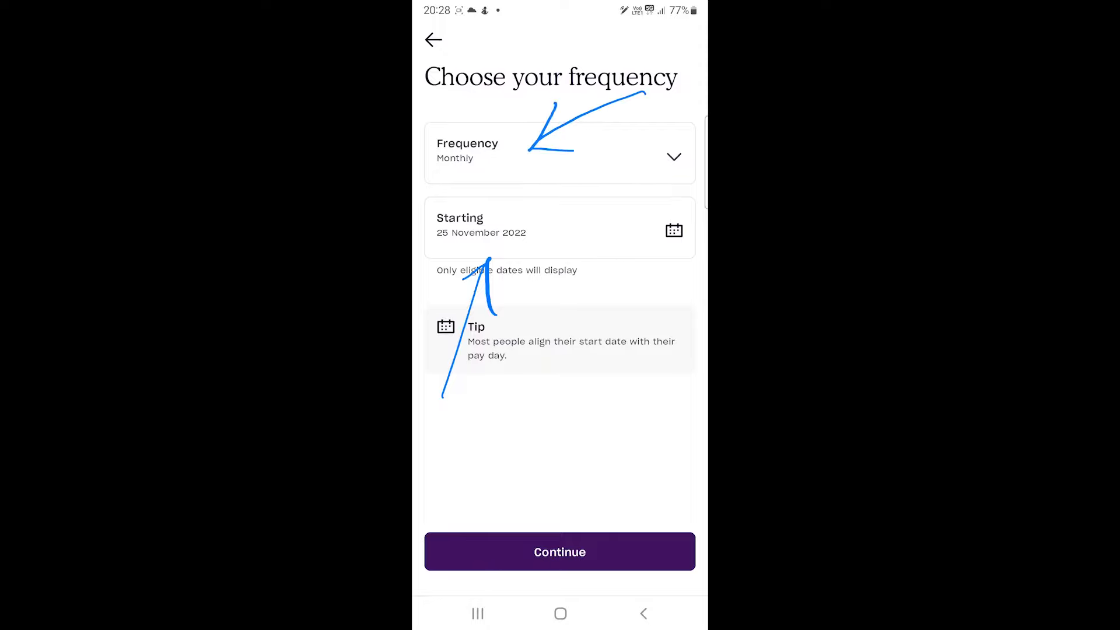
pyautogui.click(560, 551)
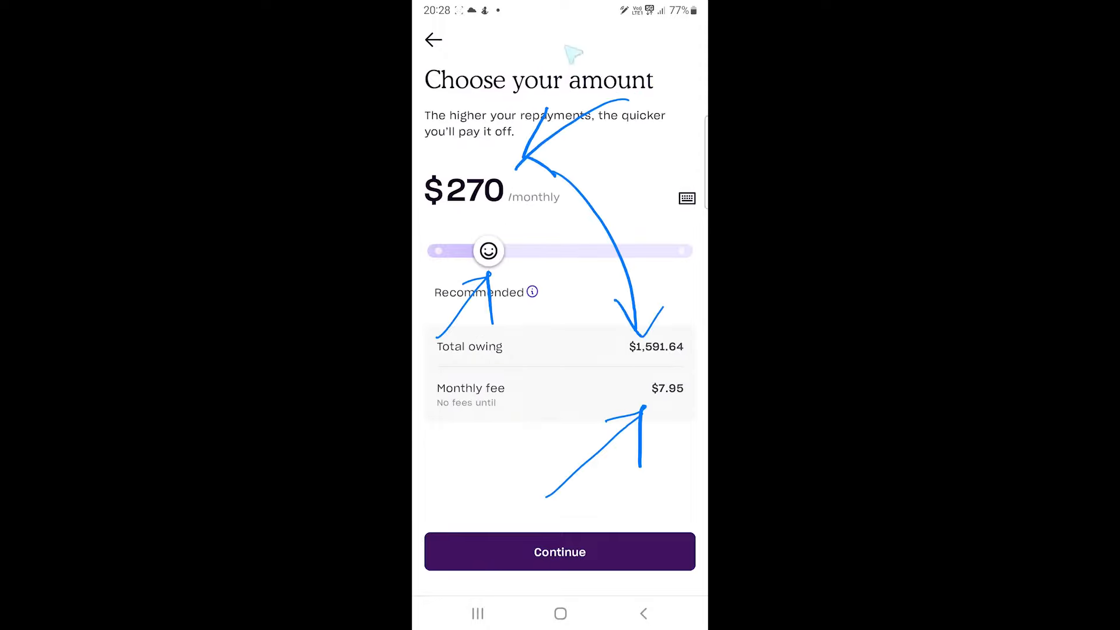
pyautogui.moveTo(489, 251); pyautogui.dragTo(680, 251)
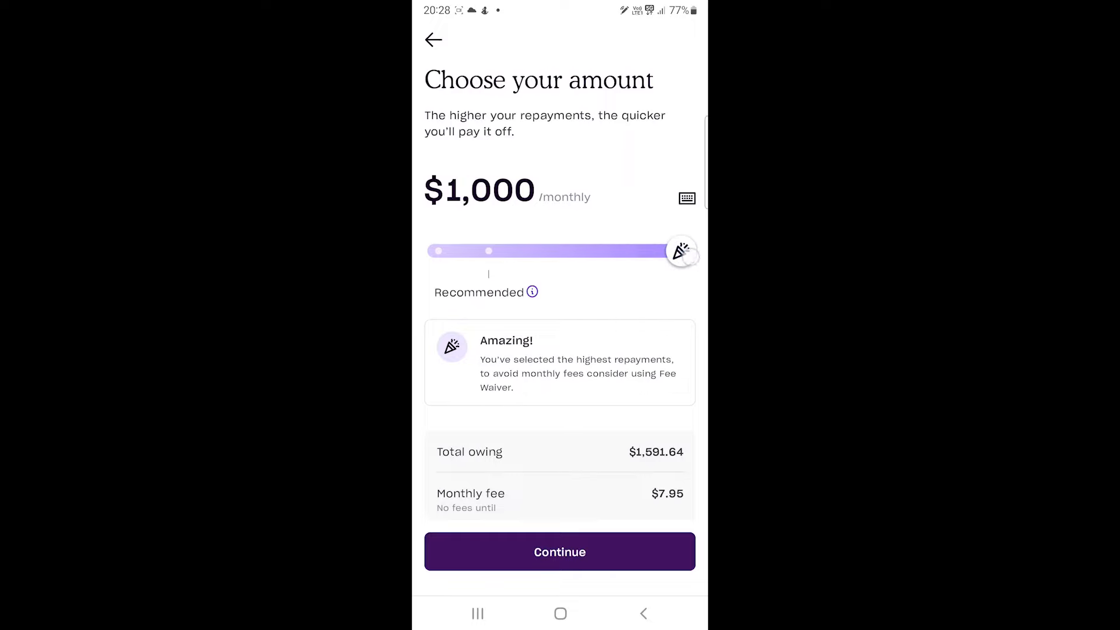
pyautogui.click(560, 552)
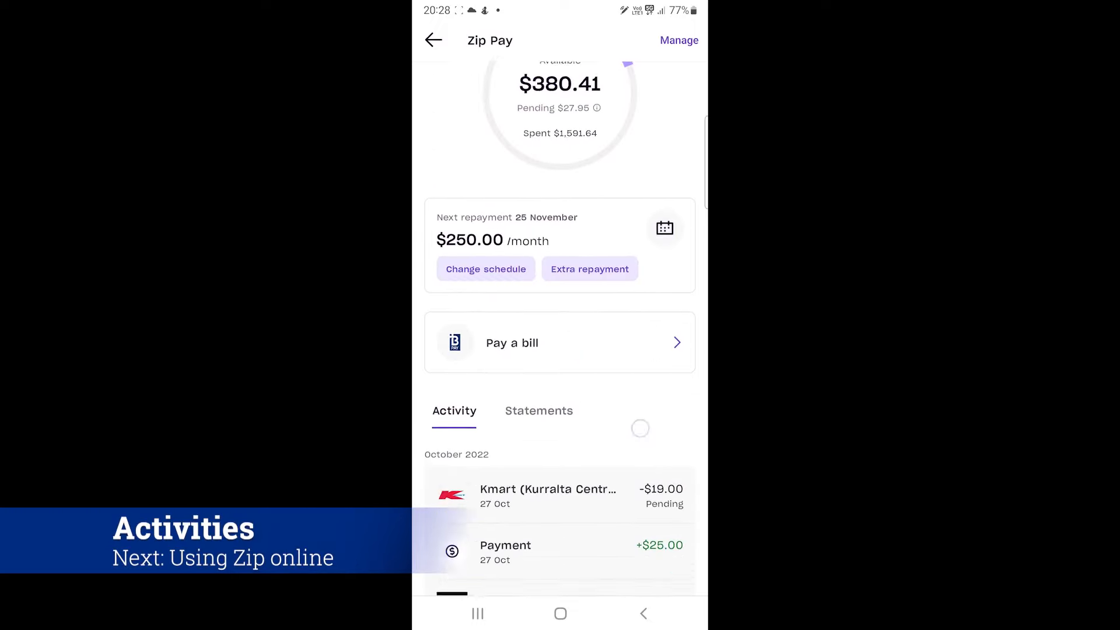
# Step: Scroll through the Zip Pay activity list and return to Home
pyautogui.scroll(-3)
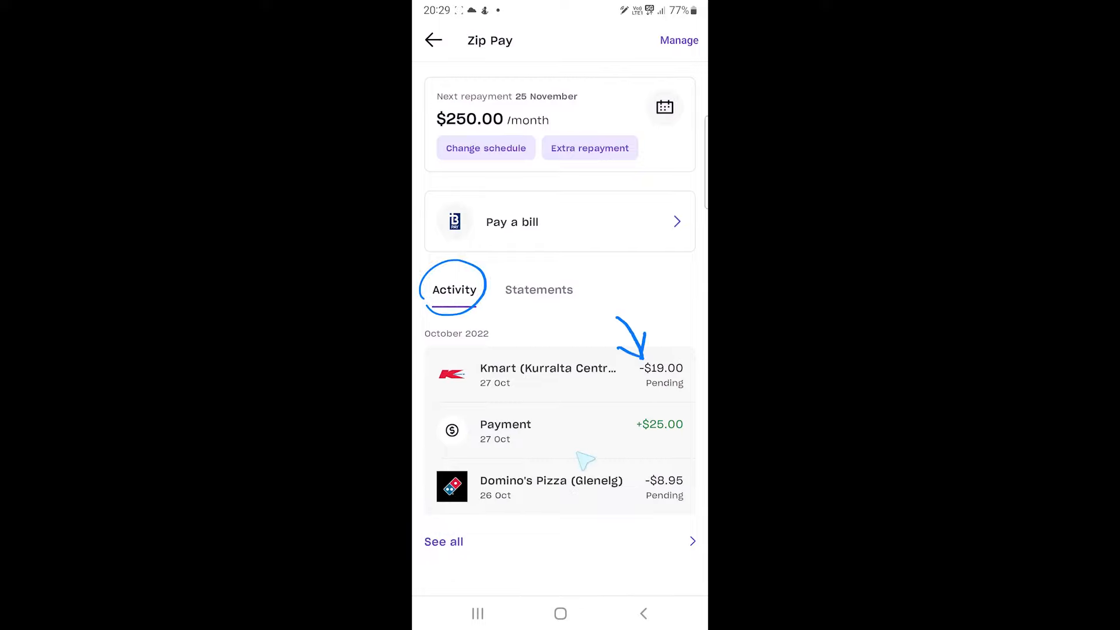
pyautogui.click(432, 40)
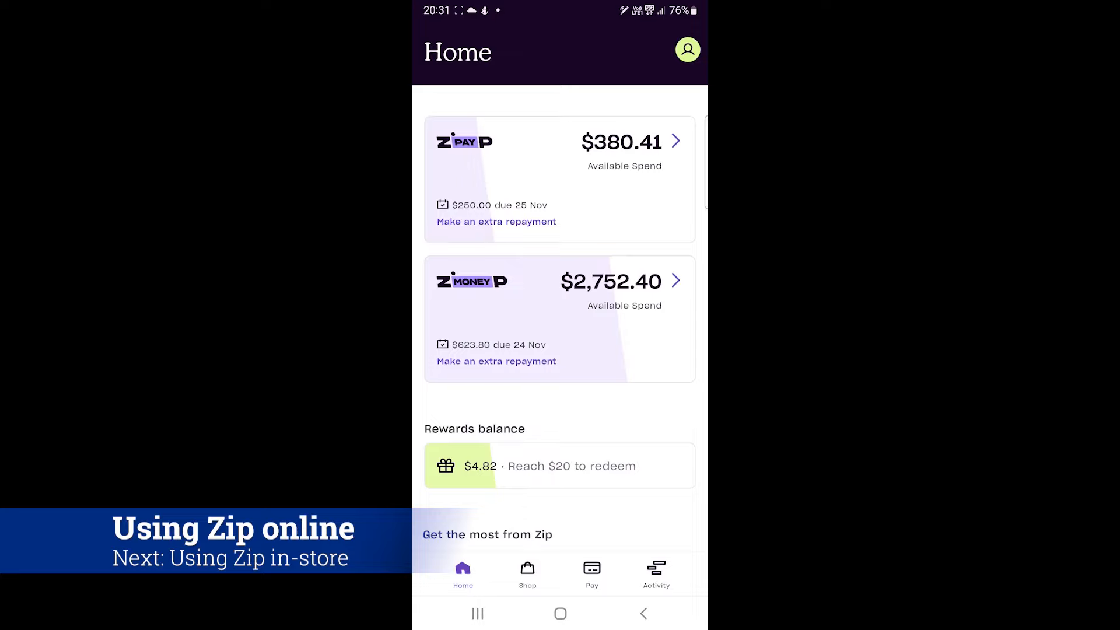
# Step: Browse the Shop tab, open a store's site in-app and start paying with Zip
pyautogui.click(527, 573)
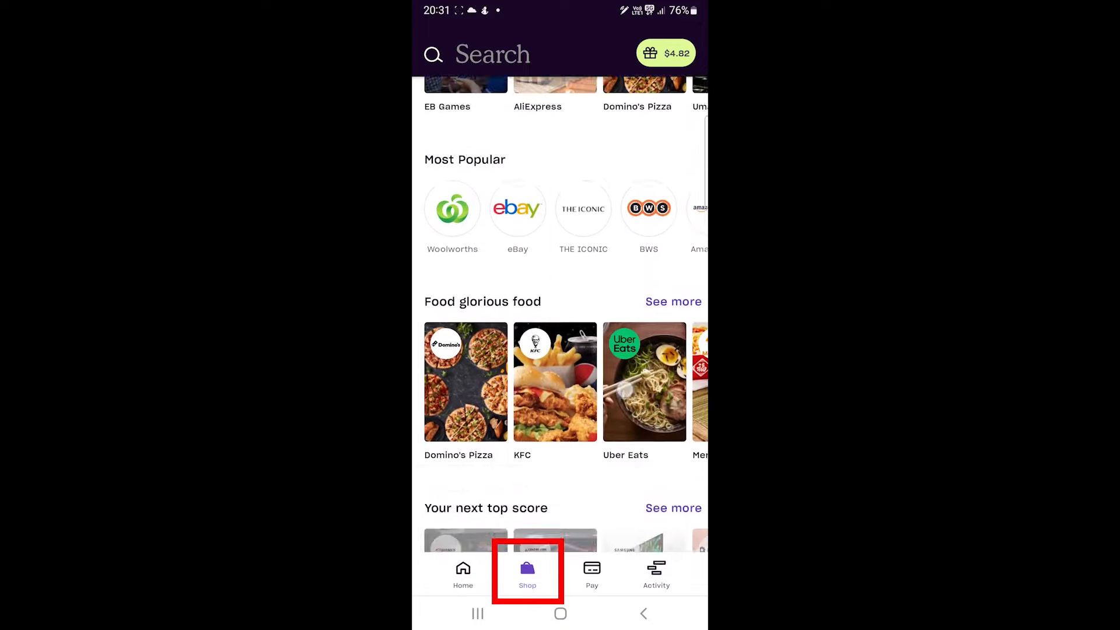
pyautogui.click(491, 54)
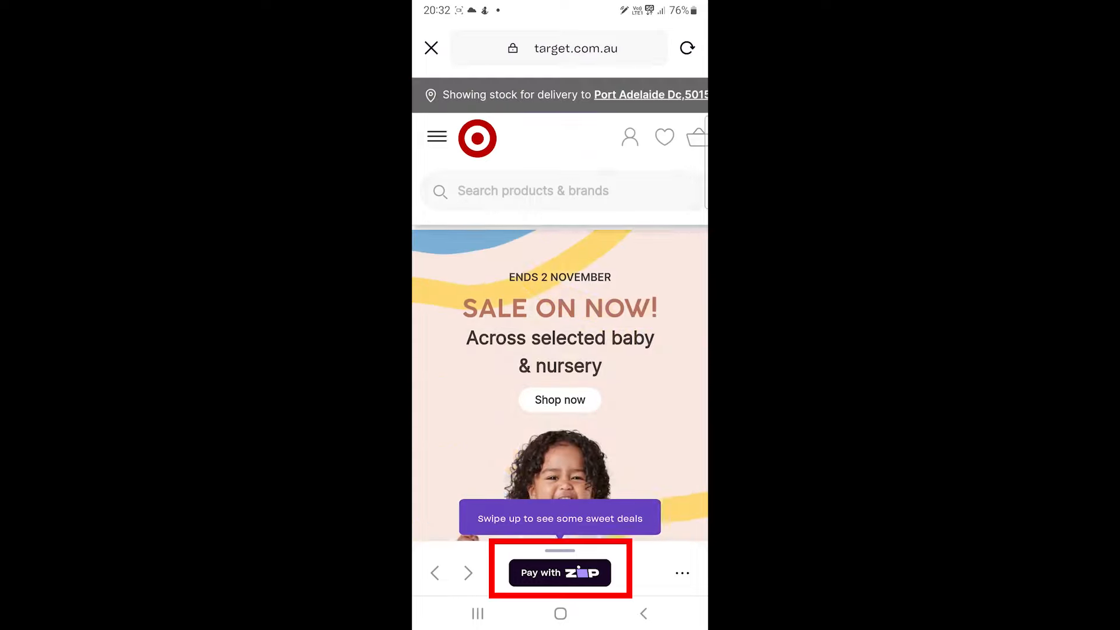
pyautogui.scroll(-3)
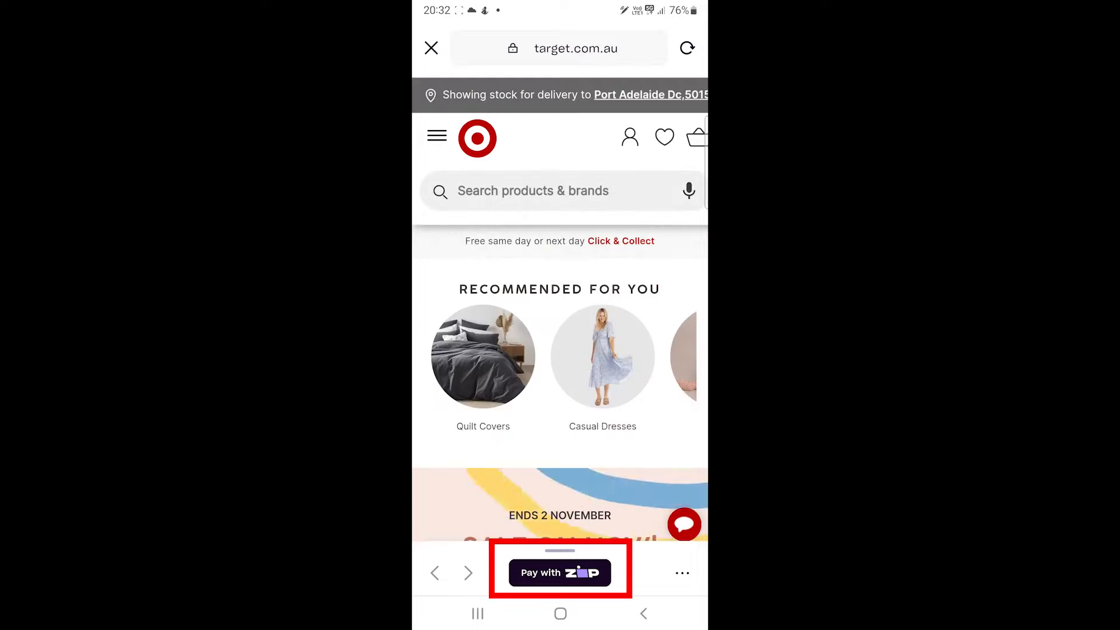
pyautogui.click(560, 572)
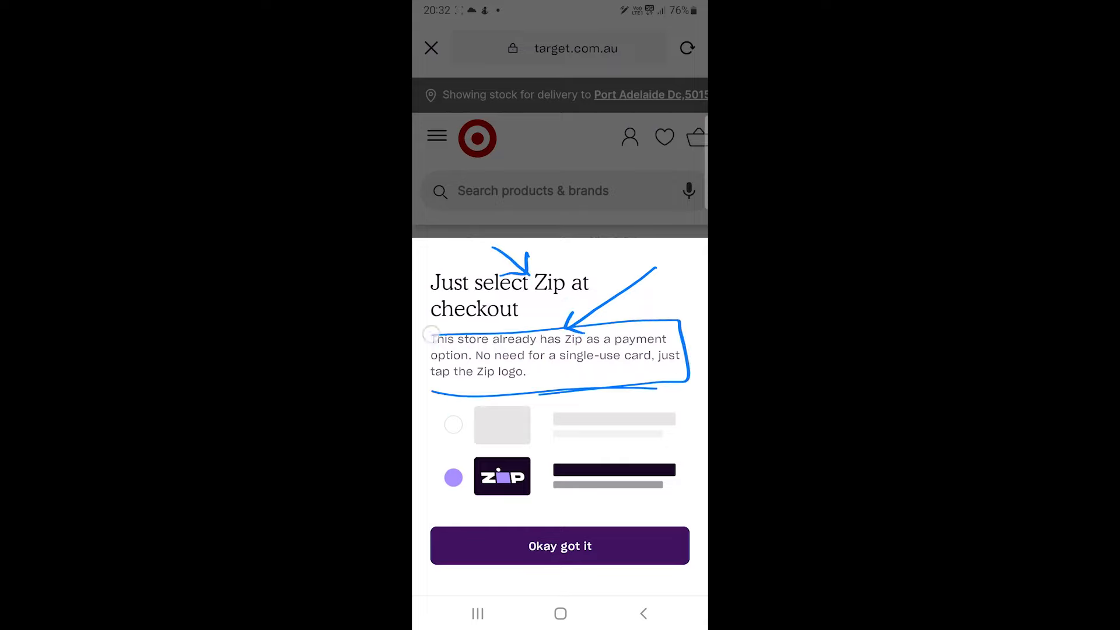
# Step: Open the Target store website, then close it to return to the shop directory
pyautogui.click(560, 546)
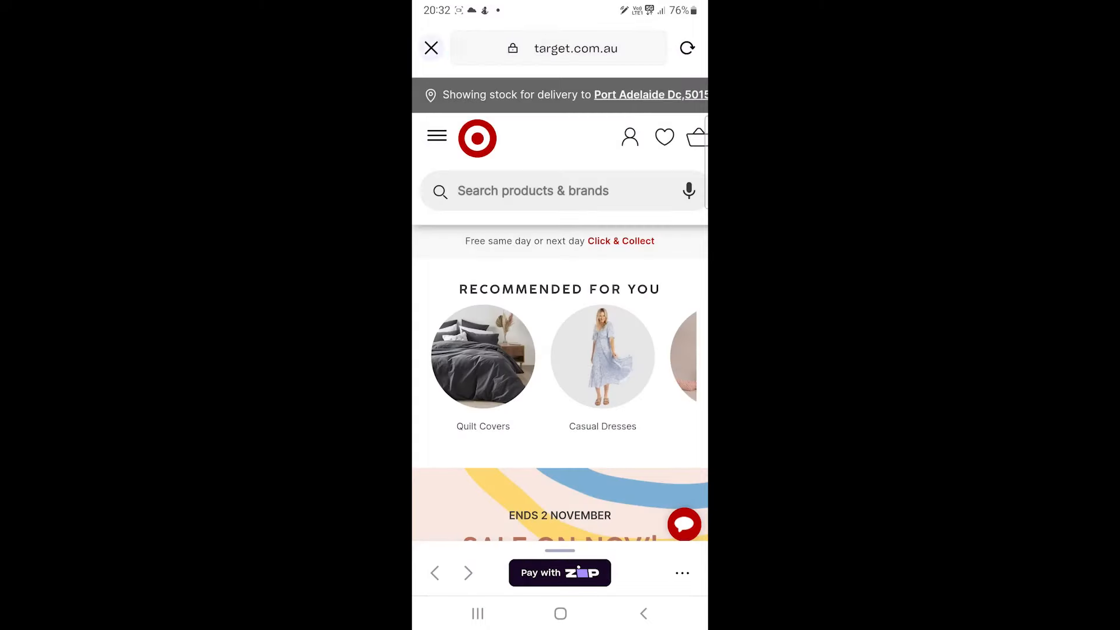
pyautogui.click(432, 48)
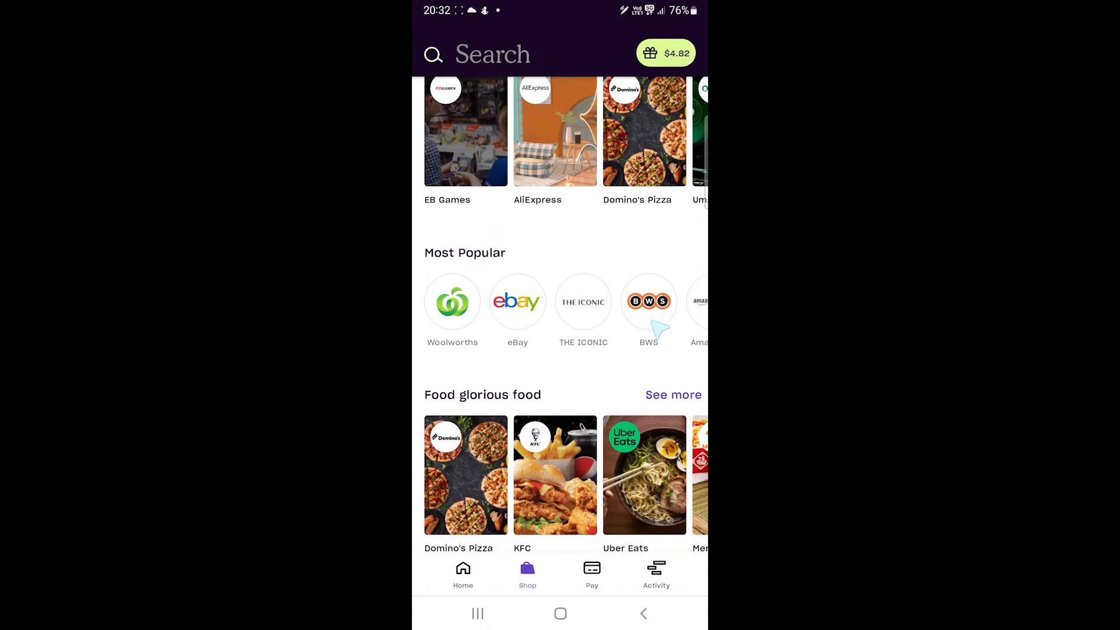
# Step: Choose the online single-use card option from the Pay tab
pyautogui.click(592, 574)
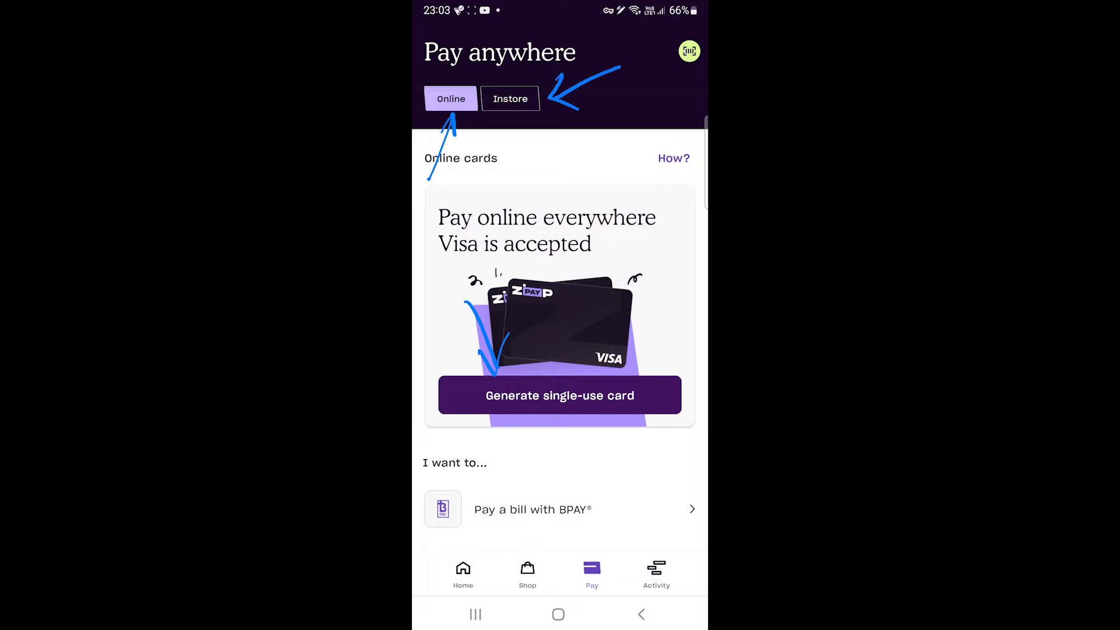
pyautogui.scroll(-3)
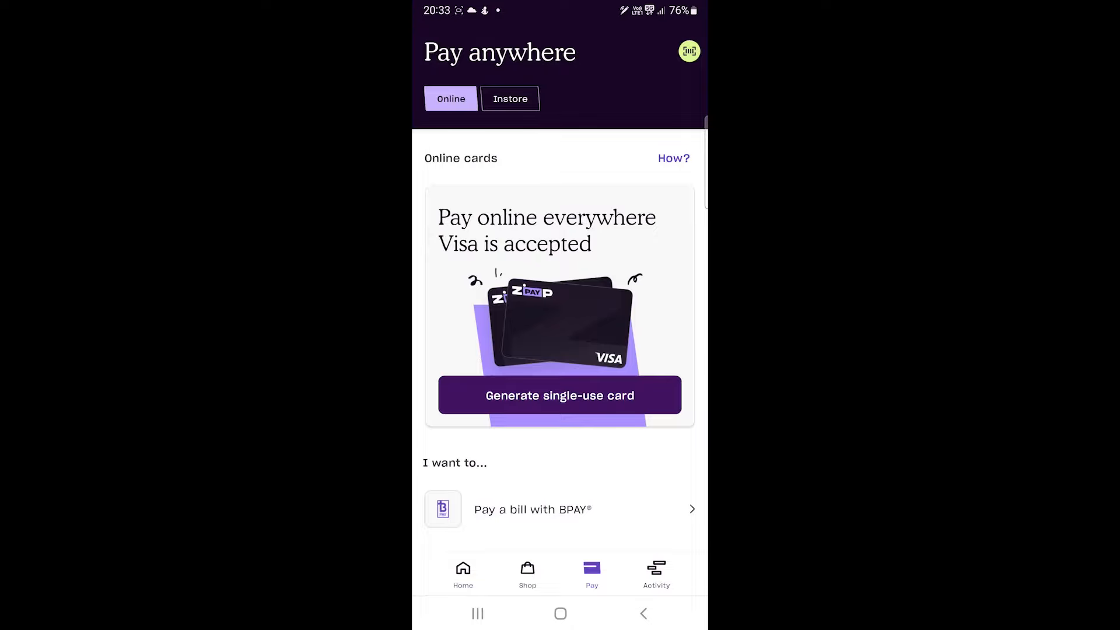
pyautogui.click(559, 396)
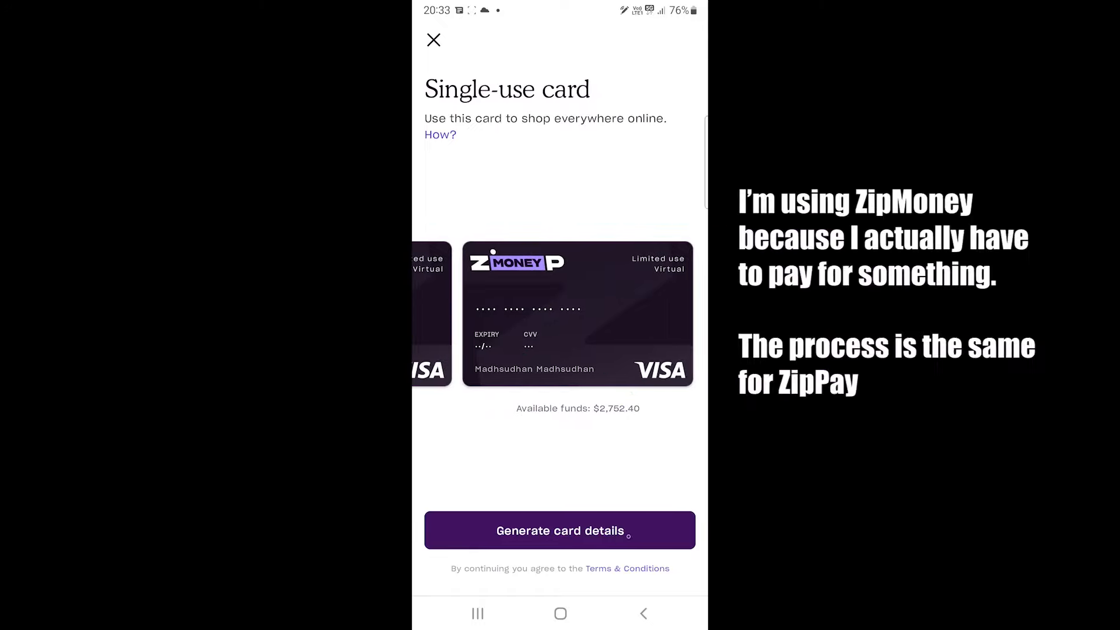
# Step: Generate card details for a $173 spend and copy them to pay Jetstar $173.75
pyautogui.click(560, 530)
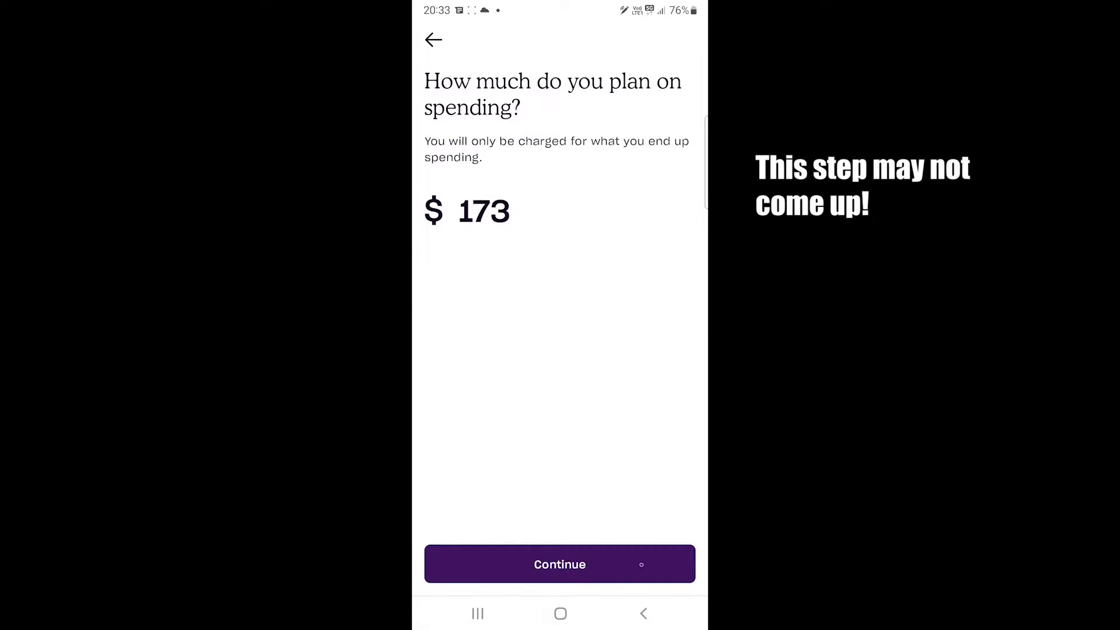
pyautogui.click(560, 564)
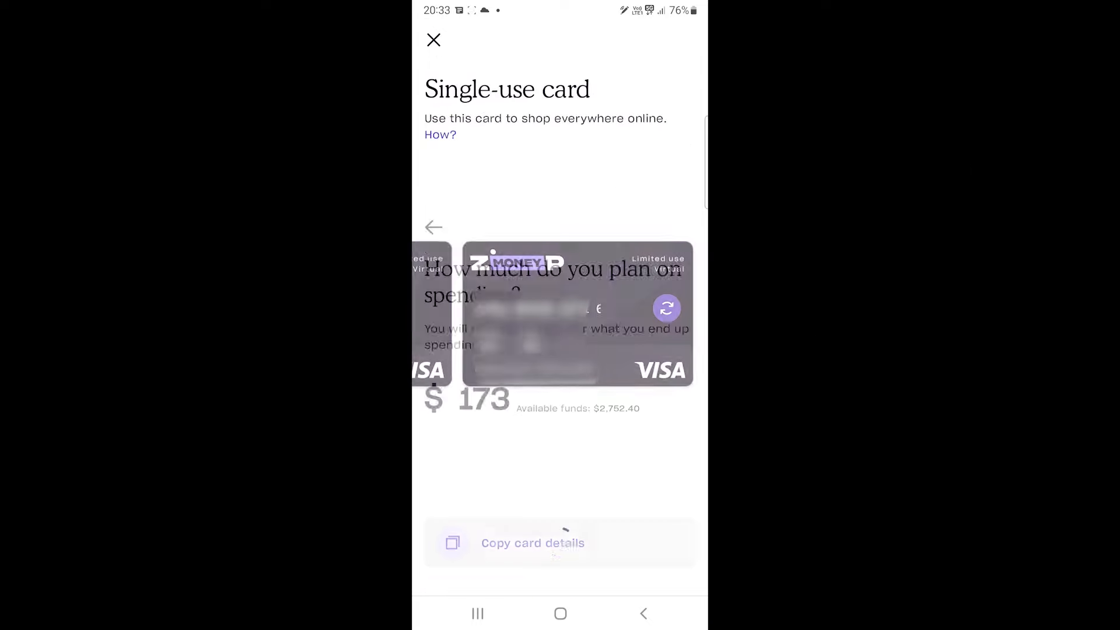
pyautogui.click(532, 542)
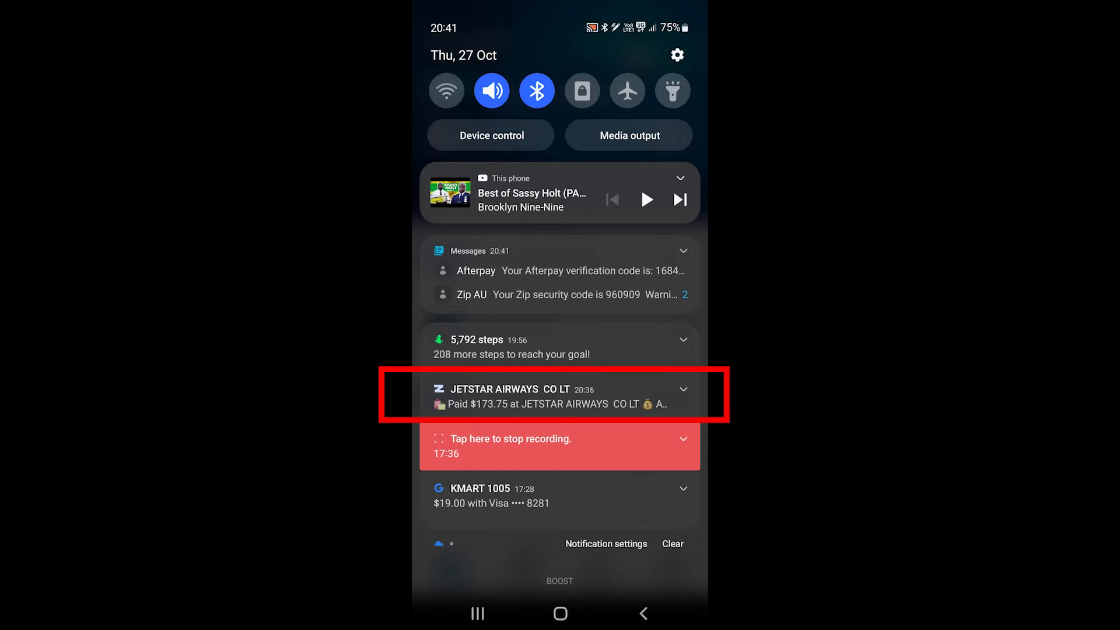
# Step: Return to Home and open the Pay tab's in-store option showing the Zip Pay card with $383.36
pyautogui.click(559, 397)
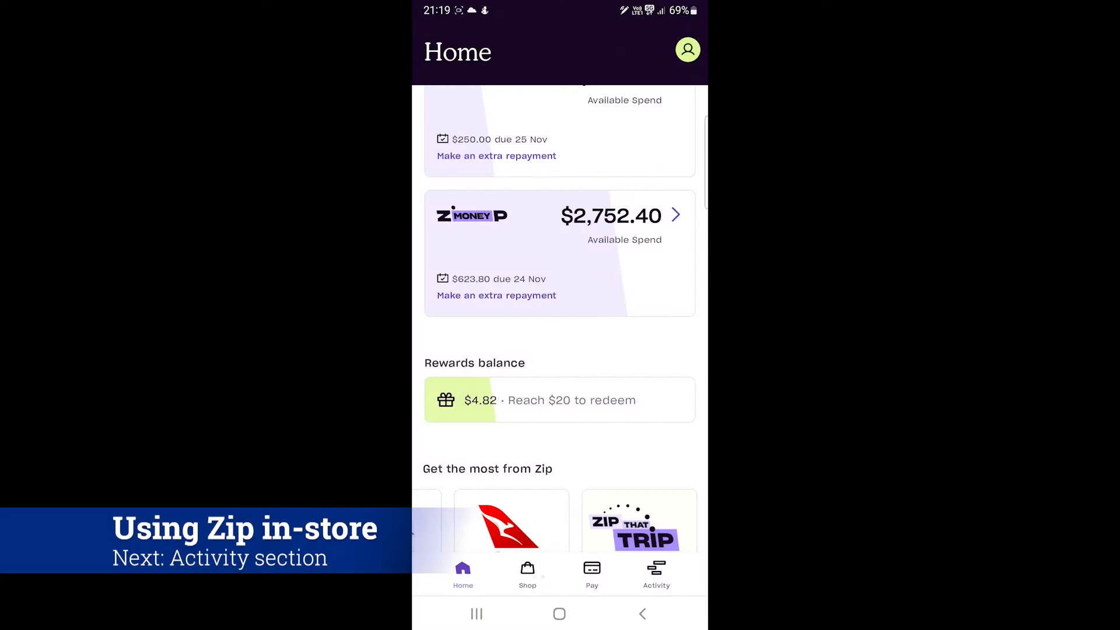
pyautogui.click(592, 569)
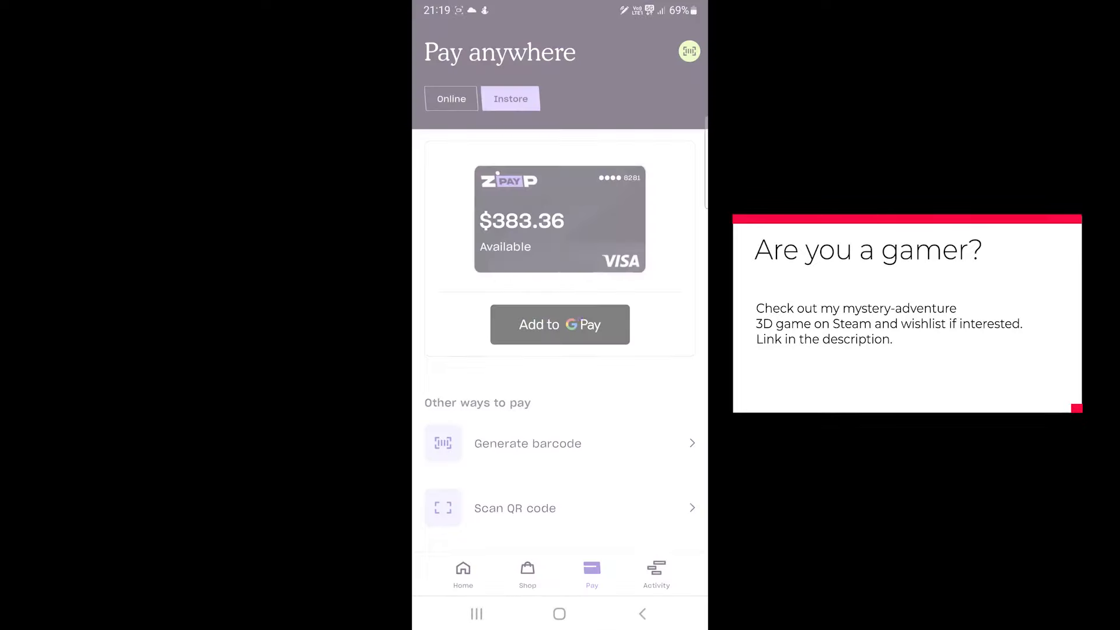
# Step: Add the Zip Pay Visa card to Google Wallet and confirm it, leaving $374.41 available
pyautogui.click(560, 324)
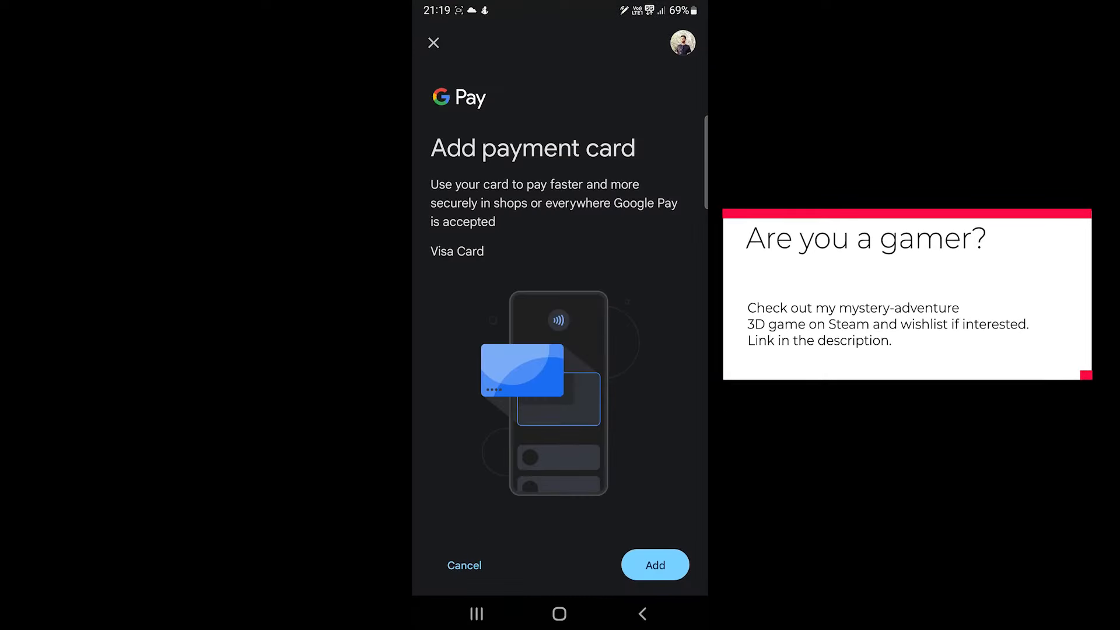
pyautogui.click(655, 564)
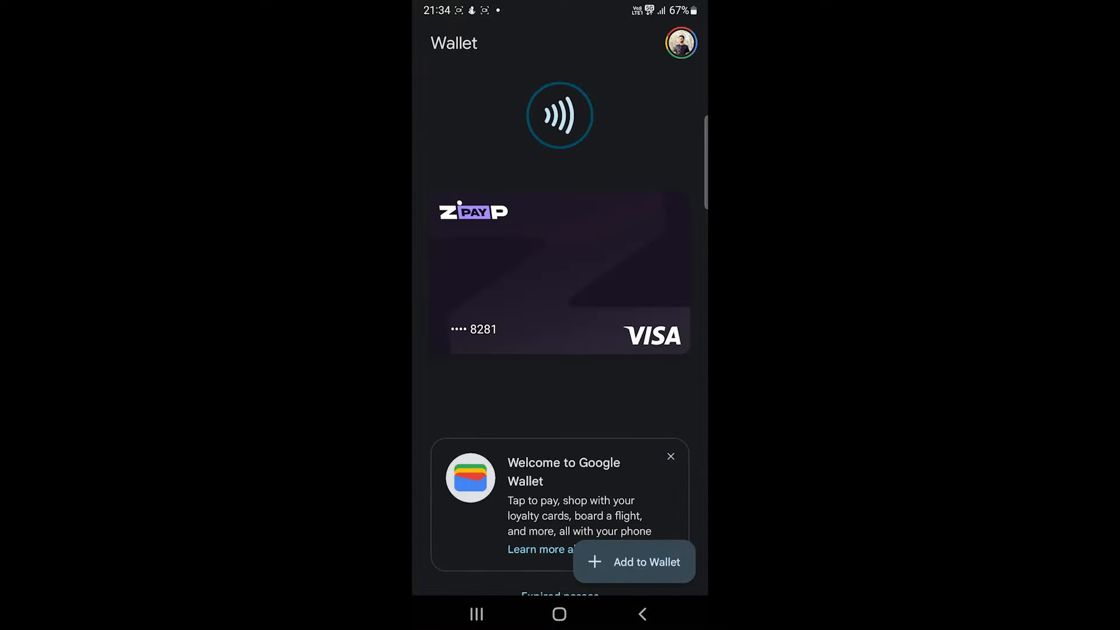
pyautogui.click(558, 268)
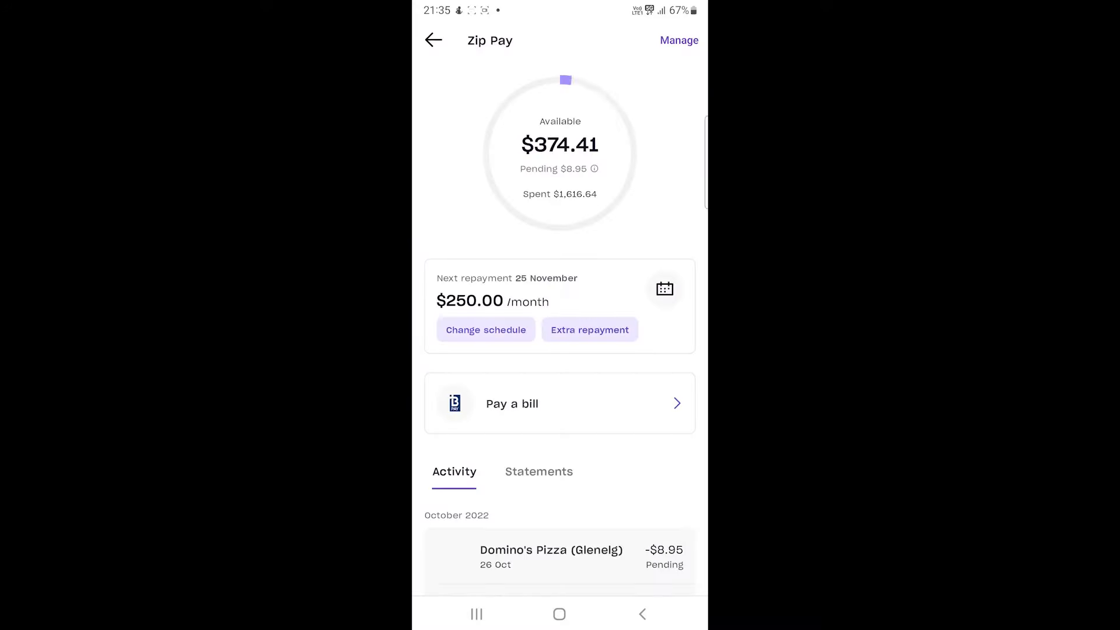
# Step: View Zip Pay transactions in Activity, then open the Zip Money account with $2,578.65 available
pyautogui.scroll(-3)
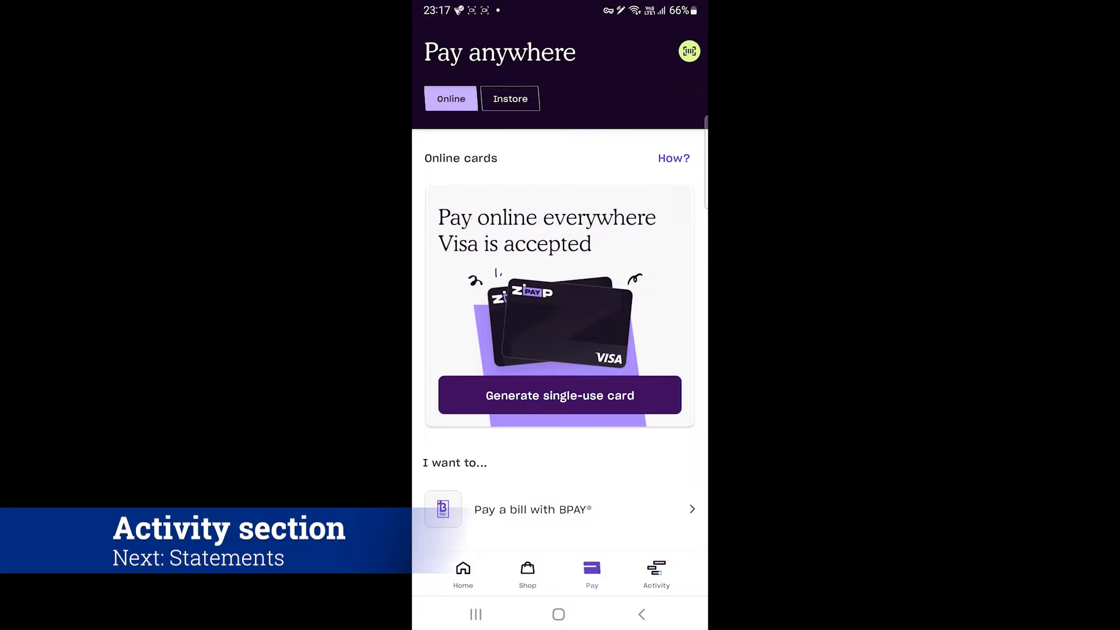
pyautogui.click(656, 572)
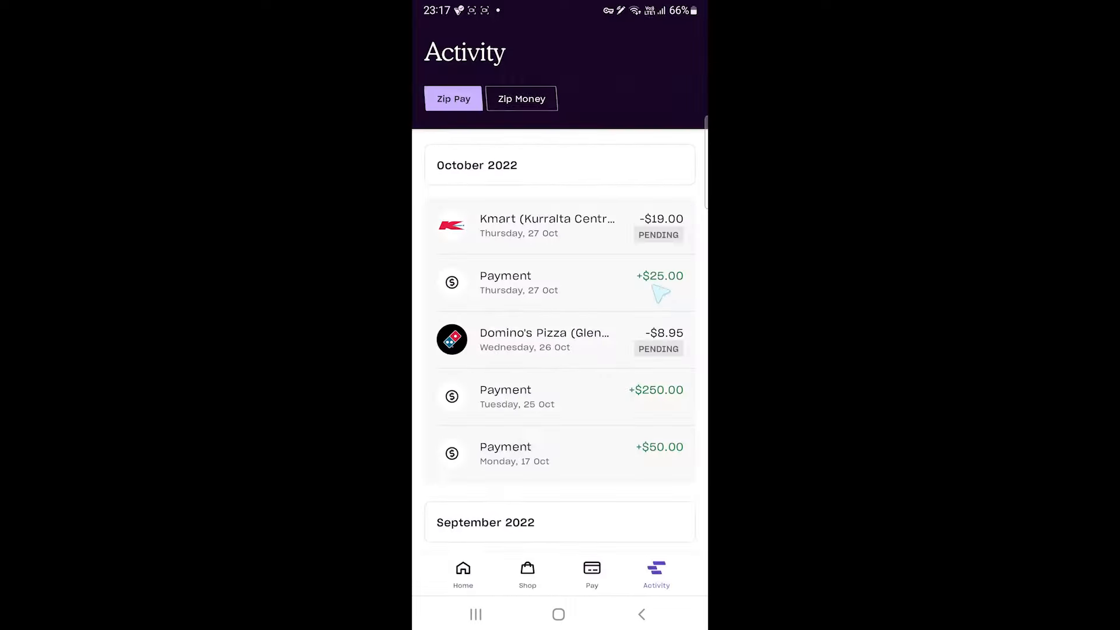
pyautogui.click(520, 98)
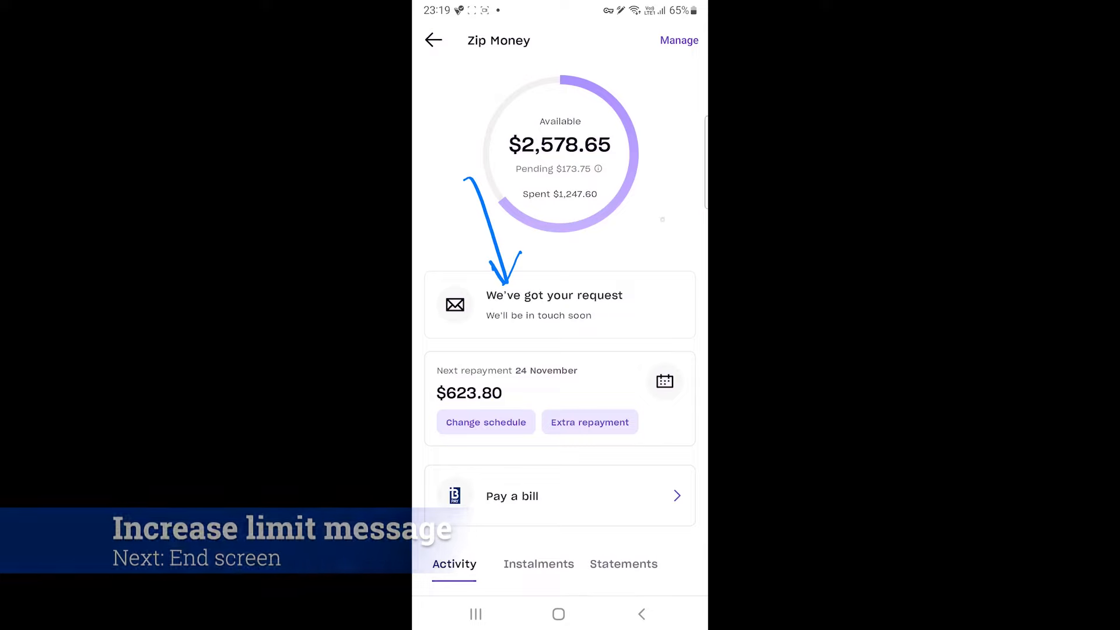
# Step: Check the limit-increase request is under review, then close the status page
pyautogui.click(559, 304)
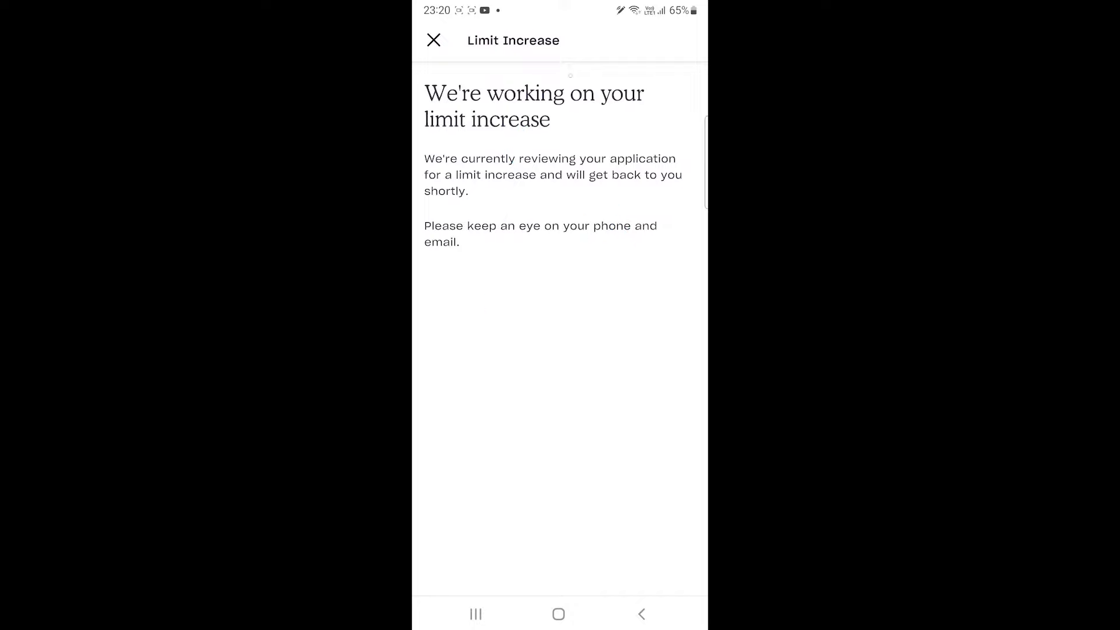
pyautogui.click(434, 39)
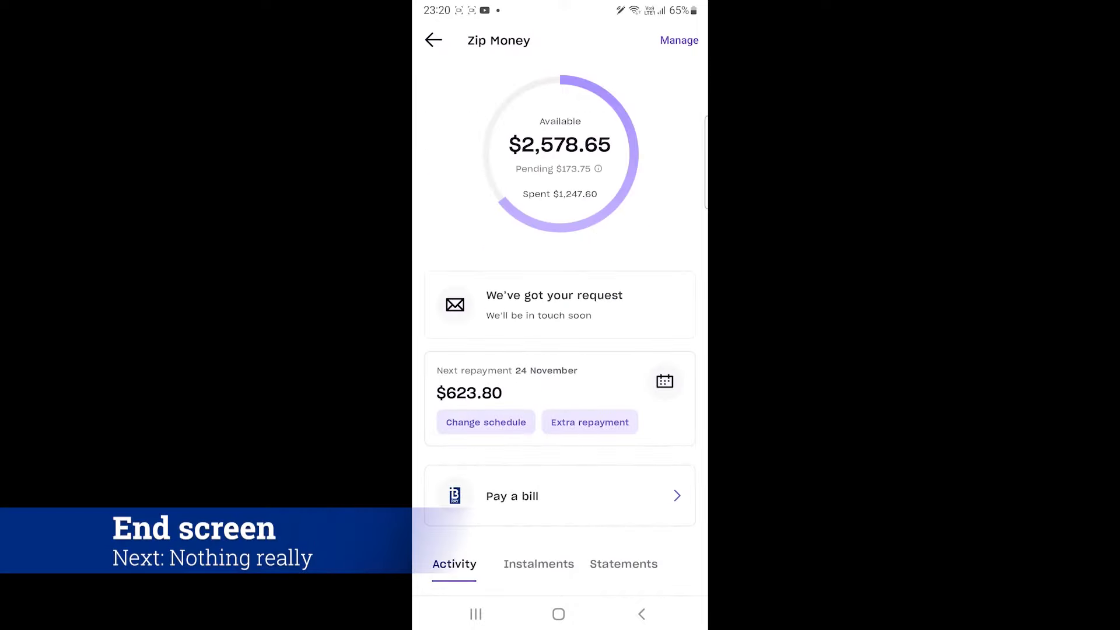
pyautogui.scroll(-3)
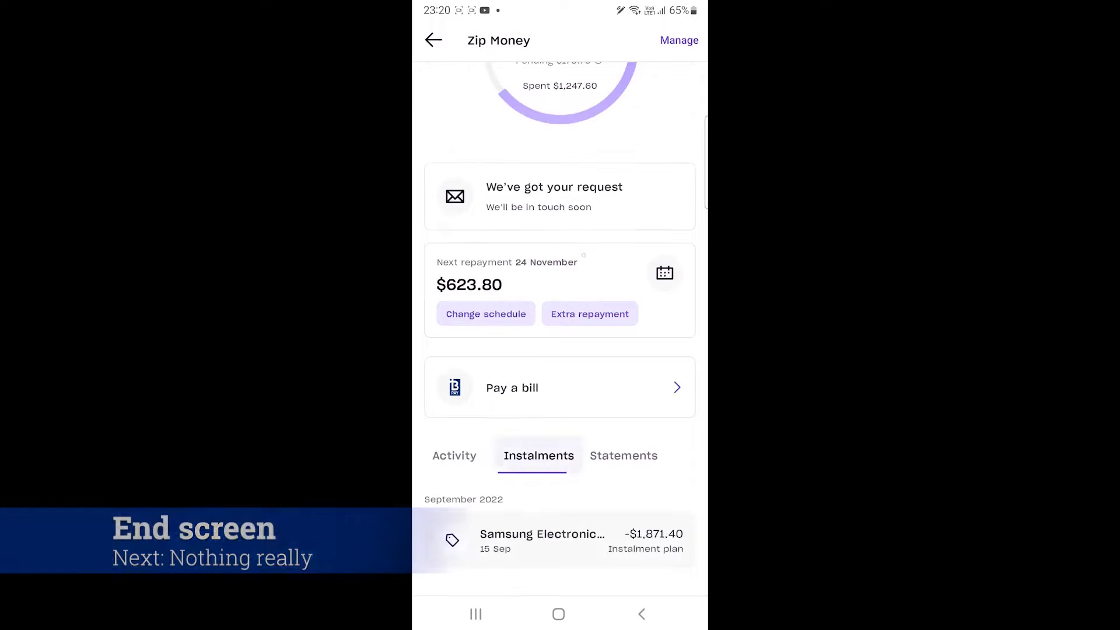
# Step: View the Zip Money Samsung instalment activity, the overall Activity tab, then the Shop directory
pyautogui.click(623, 455)
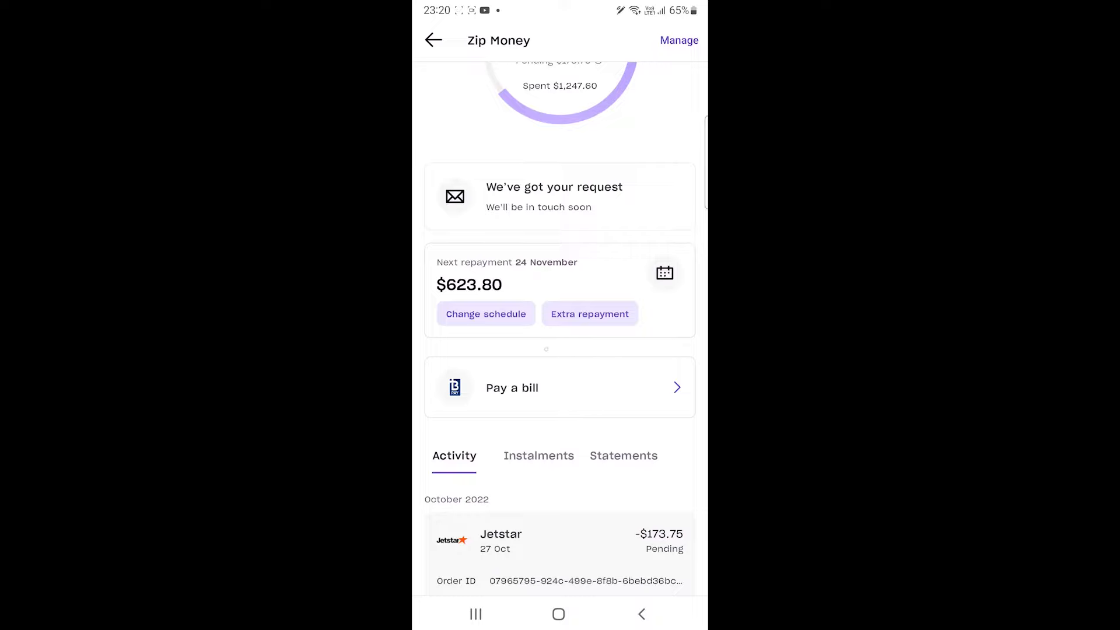
pyautogui.click(655, 571)
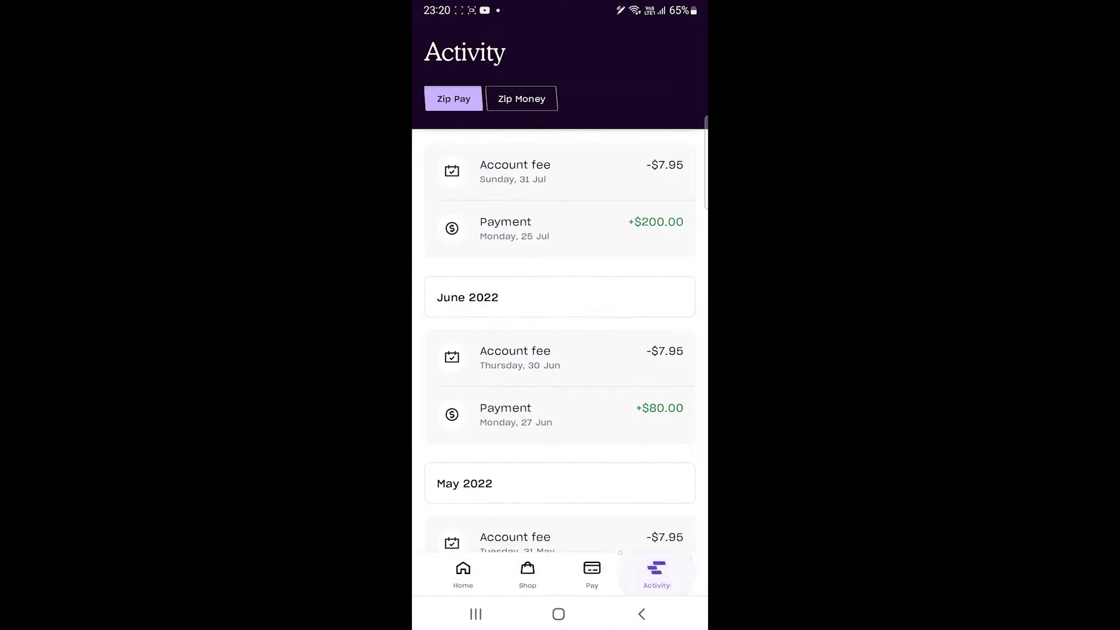
pyautogui.click(527, 572)
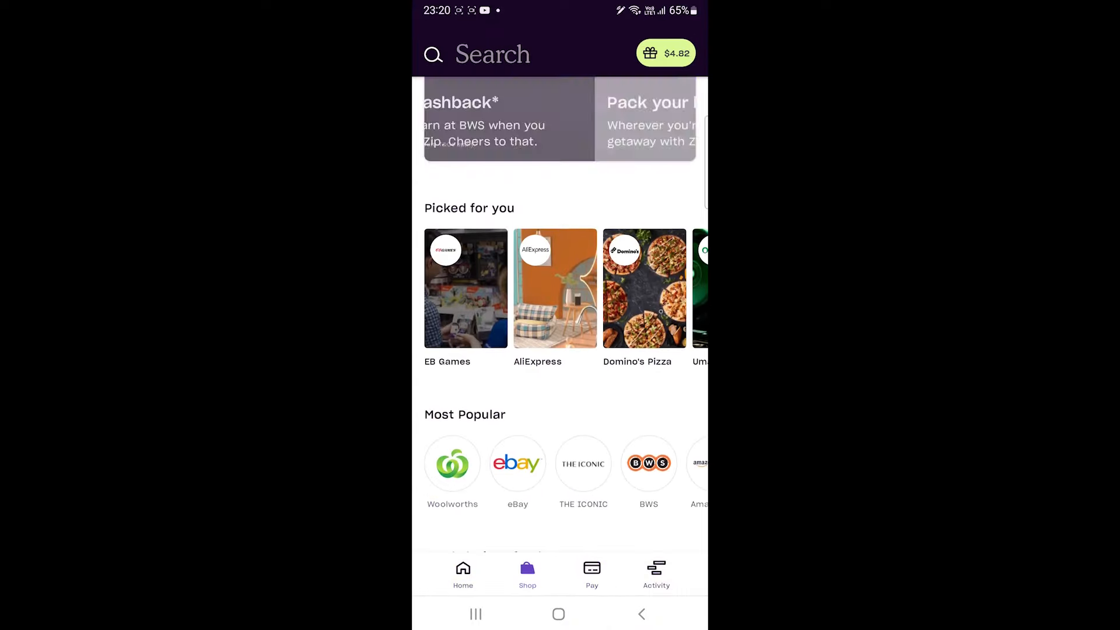